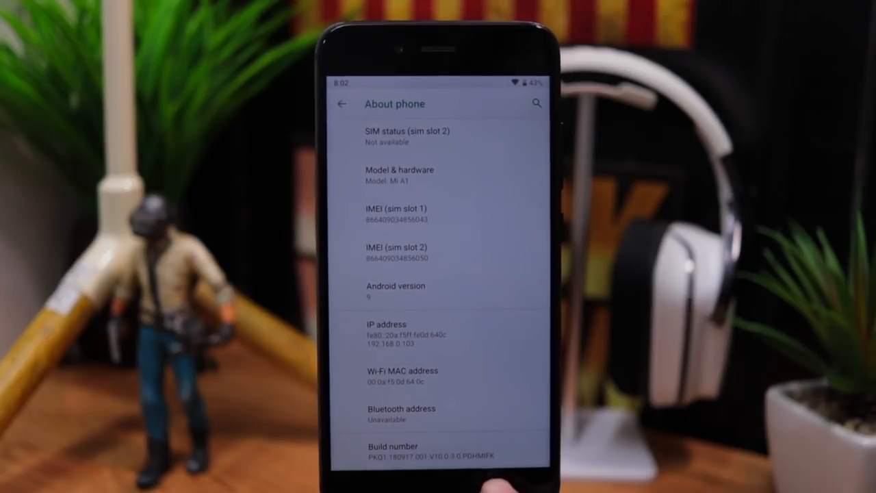
Reveal the hidden Developer options in About phone and scroll back to reach them
click(343, 104)
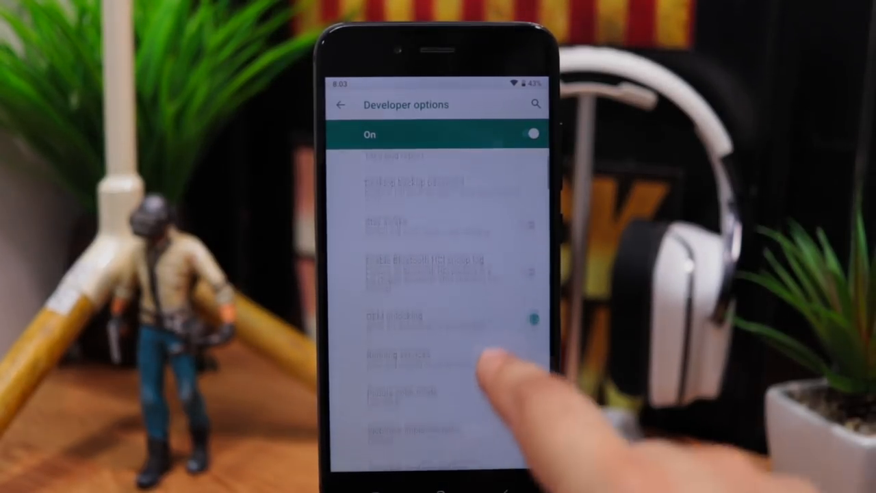
scroll(up, 3)
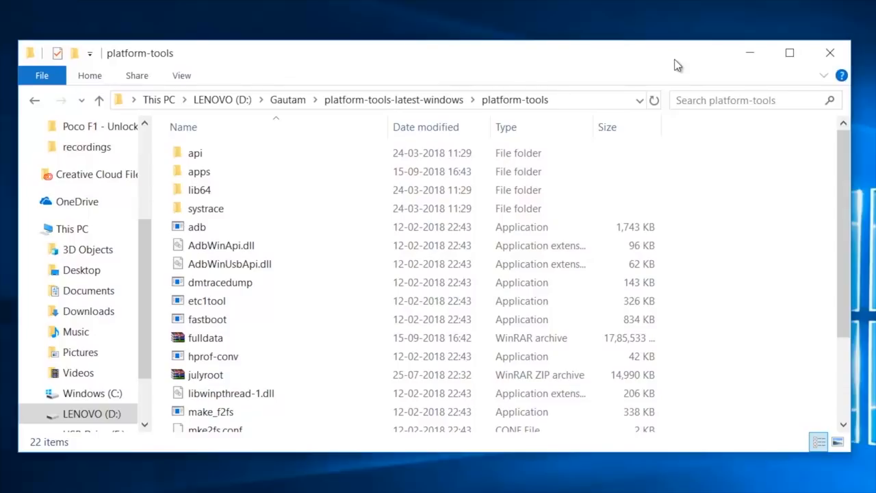
mouse_move(676, 66)
text(cm)
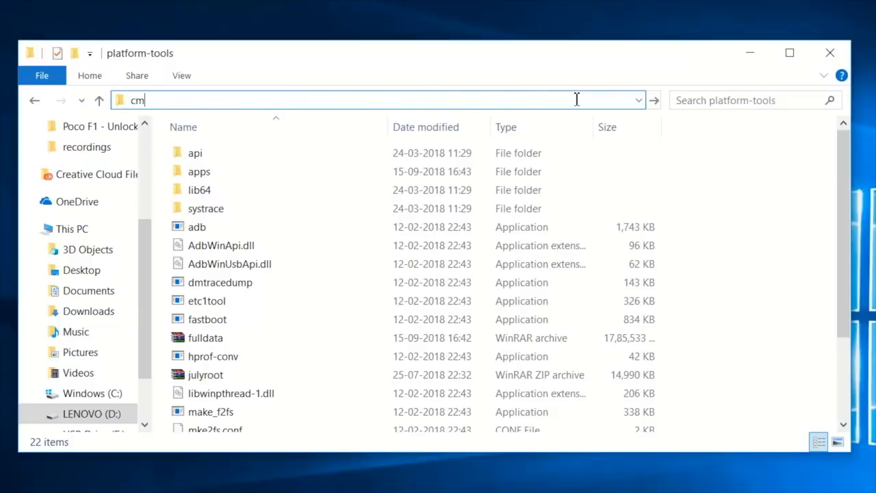
Launch cmd from the platform-tools folder's address bar
text(d)
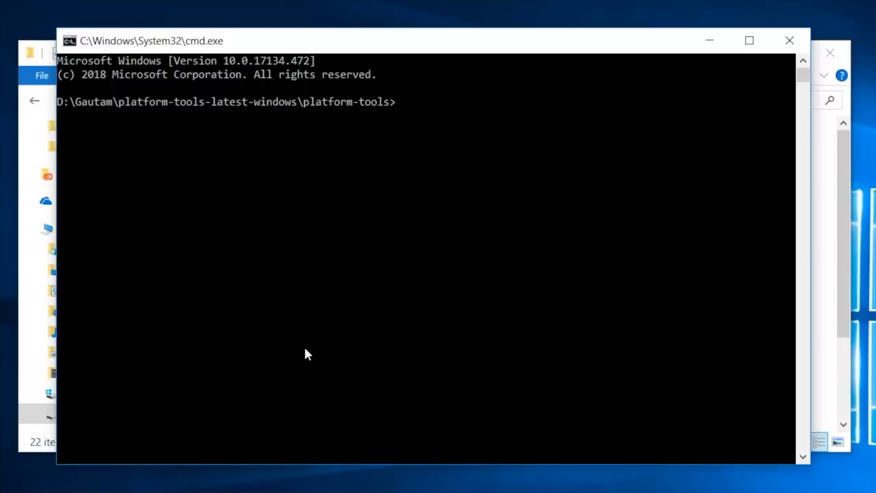
Run 'fastboot devices' to confirm the Mi A1 is detected in fastboot mode
text(fastboot)
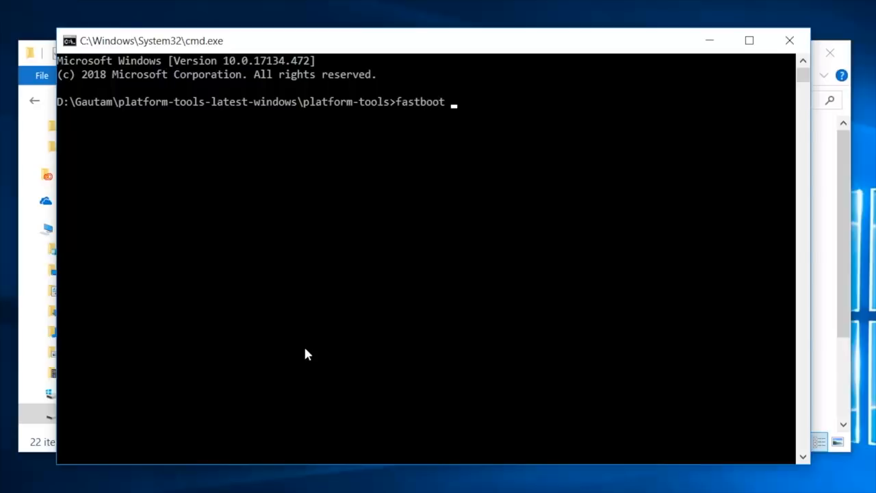
text(devices)
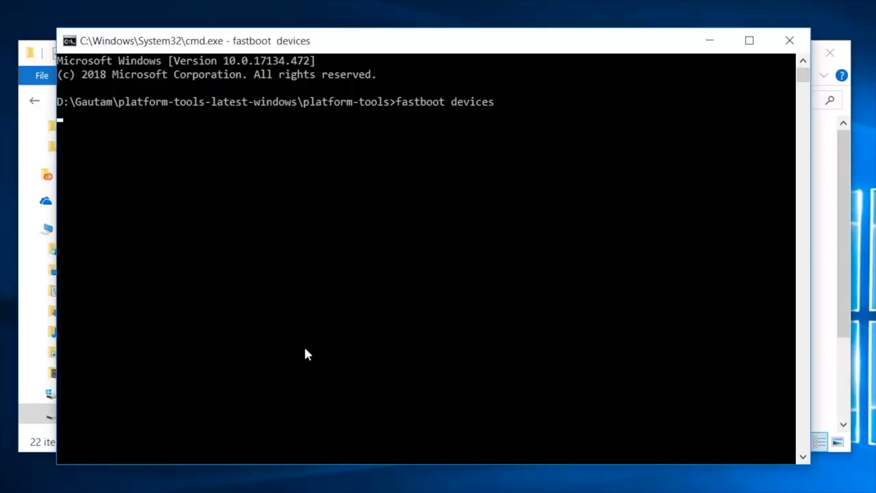
key(Return)
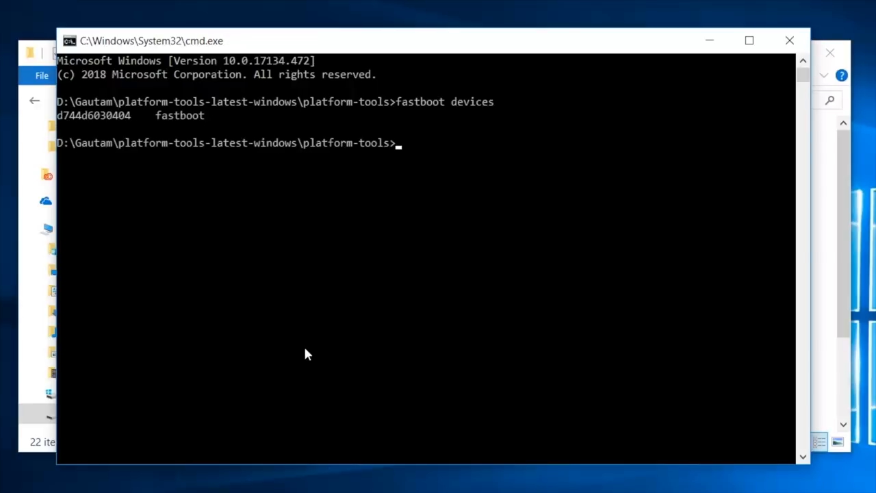
Enter 'fastboot oem unlock' on the next line, ready to run
text(fastboot)
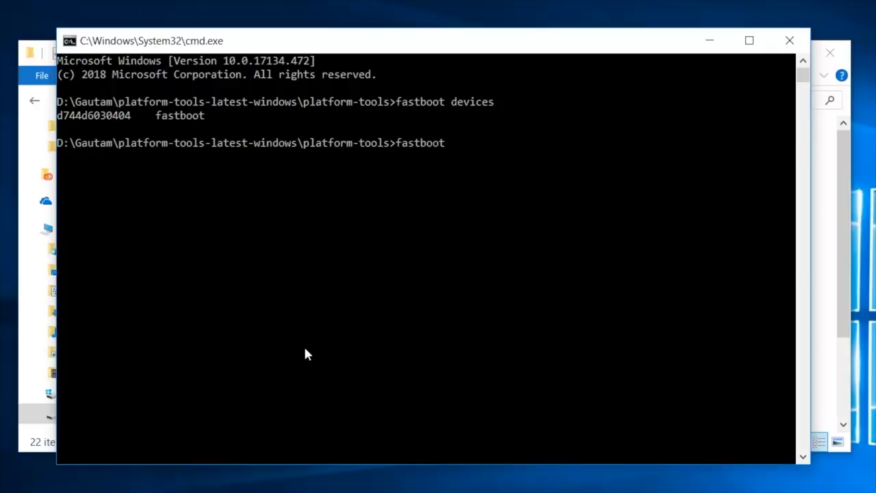
text(oem un)
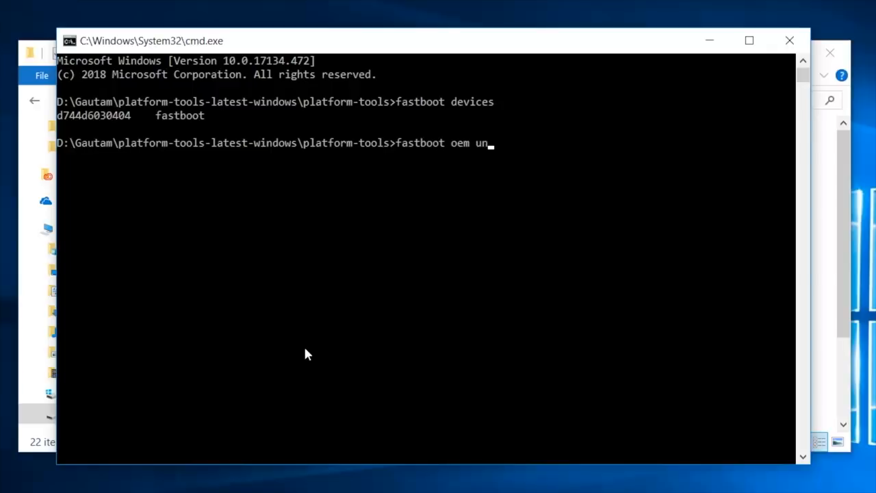
text(lock)
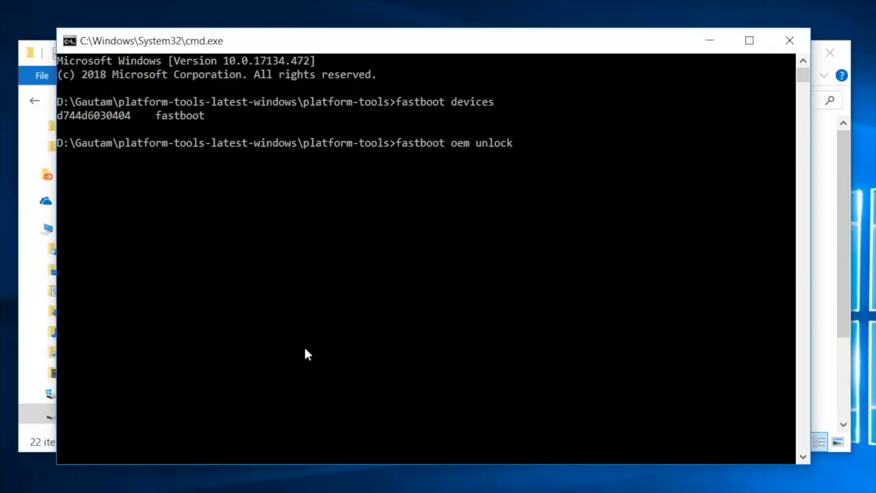